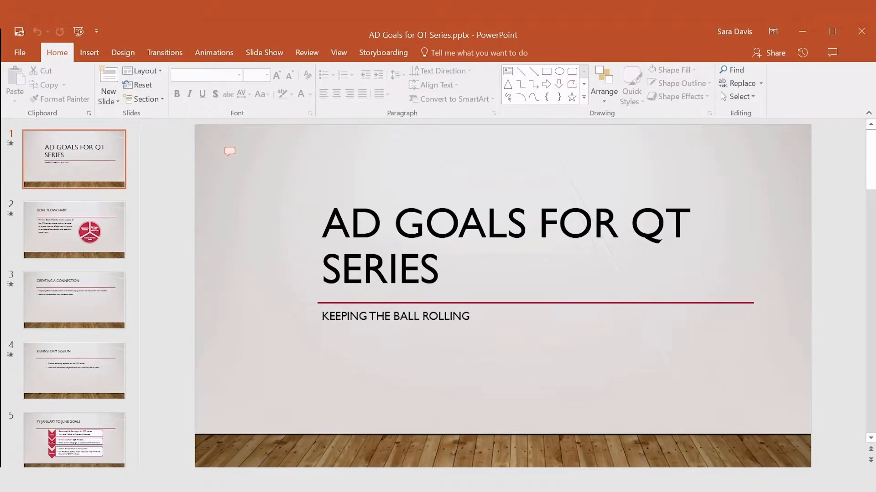
Open the title slide's comment asking whether a different title was considered.
{"action": "left_click", "coordinate": [229, 152]}
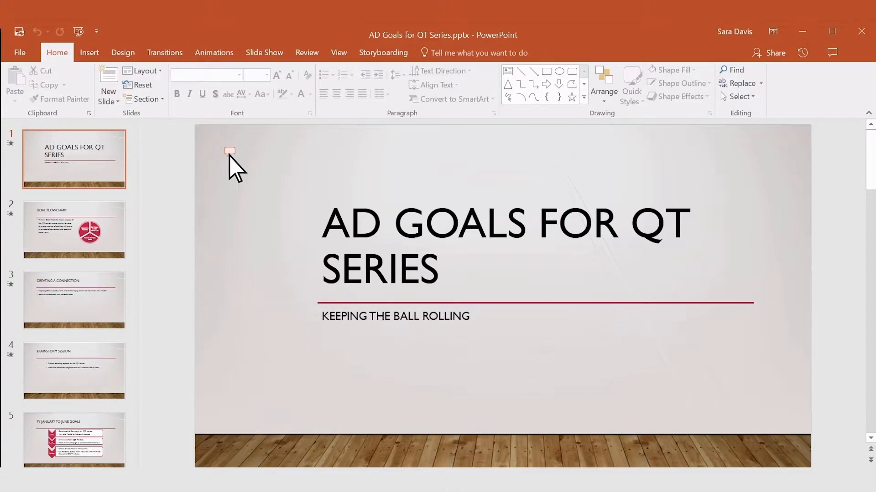
{"action": "left_click", "coordinate": [831, 53]}
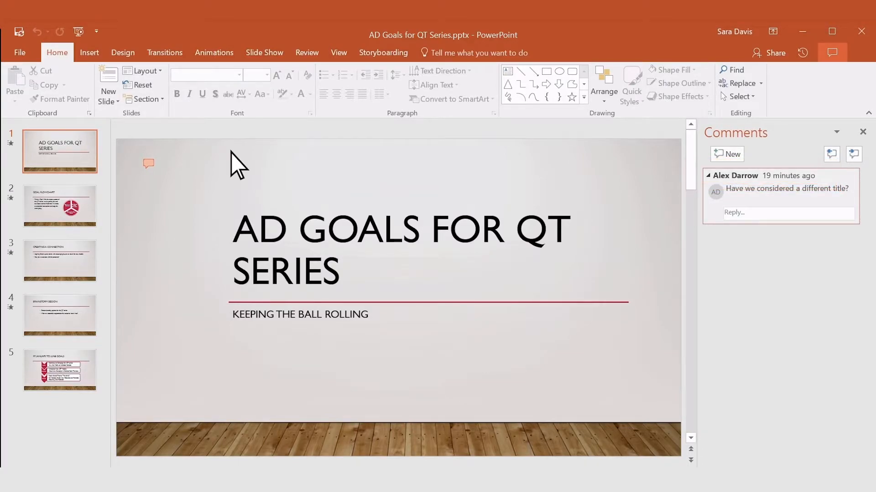
{"action": "mouse_move", "coordinate": [585, 167]}
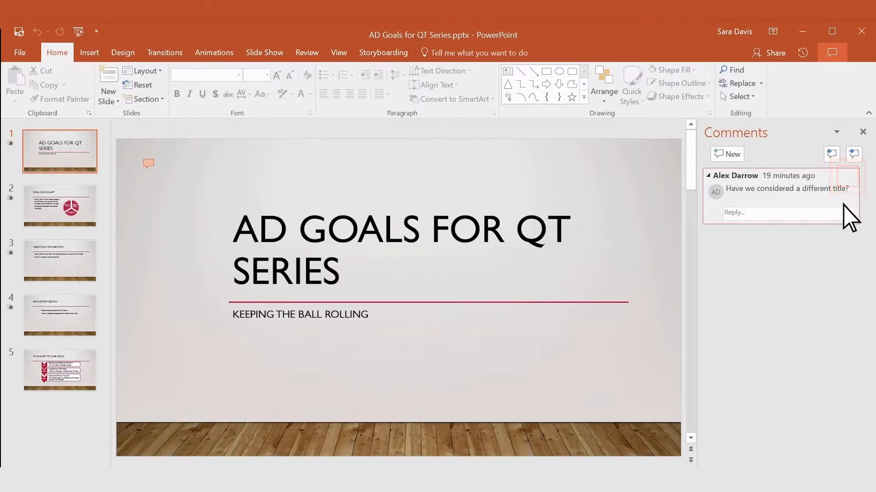
Reply 'We are brainstorming ideas now. Will keep everyone updated.'.
{"action": "type", "text": "We are brainstorming ideas now. Will keep everyone updated."}
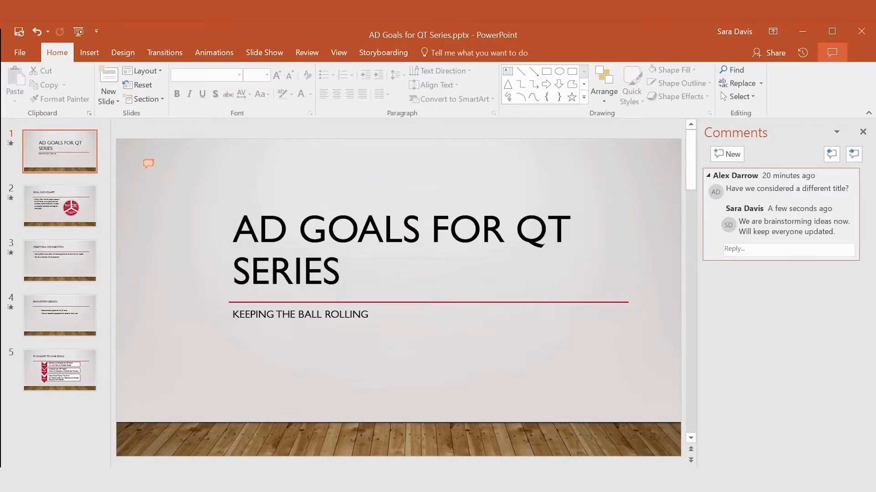
{"action": "mouse_move", "coordinate": [813, 214]}
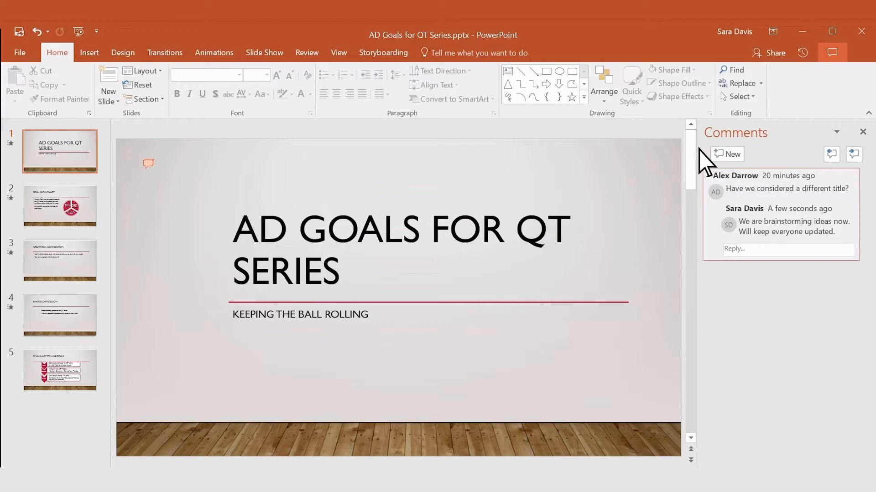
Start a new comment on the title slide from the Review tab.
{"action": "left_click", "coordinate": [306, 53]}
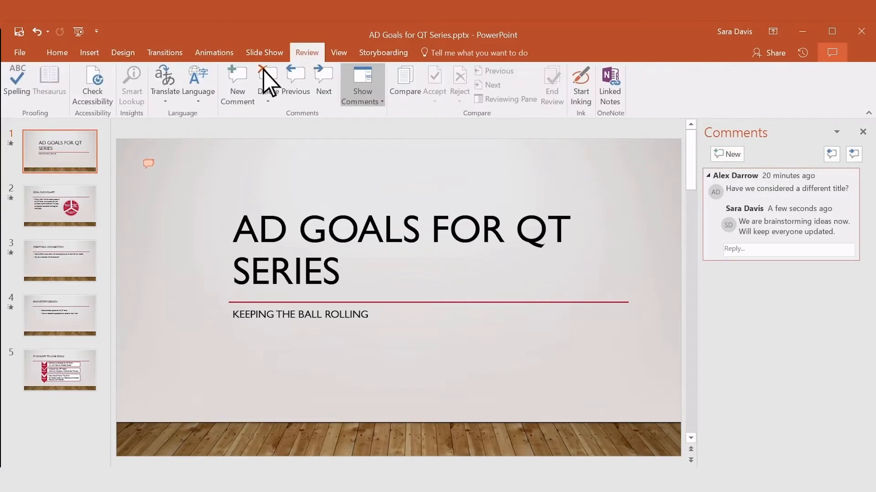
{"action": "left_click", "coordinate": [237, 84]}
{"action": "type", "text": "I'm not sure about the wood flooring for the slide design. Are there other options?"}
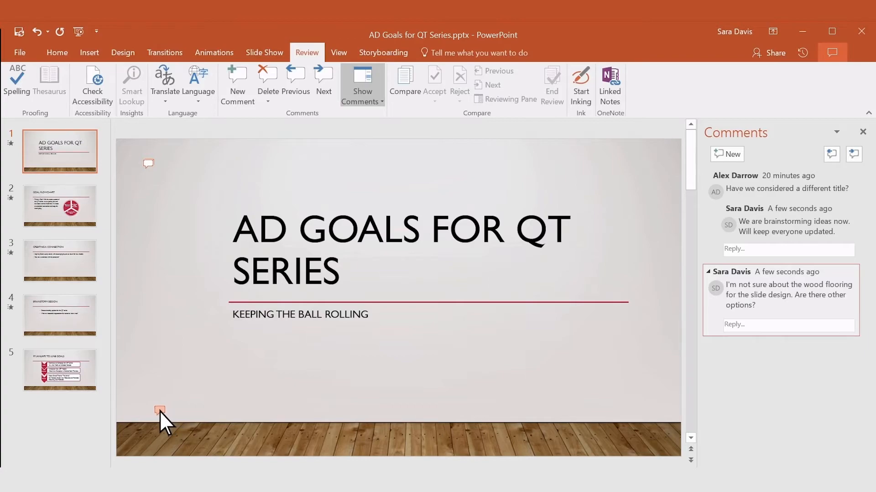
{"action": "mouse_move", "coordinate": [257, 393]}
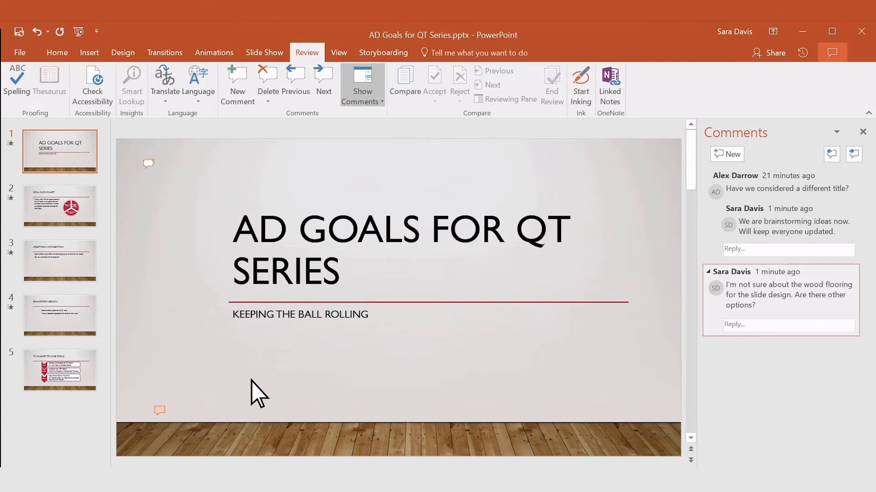